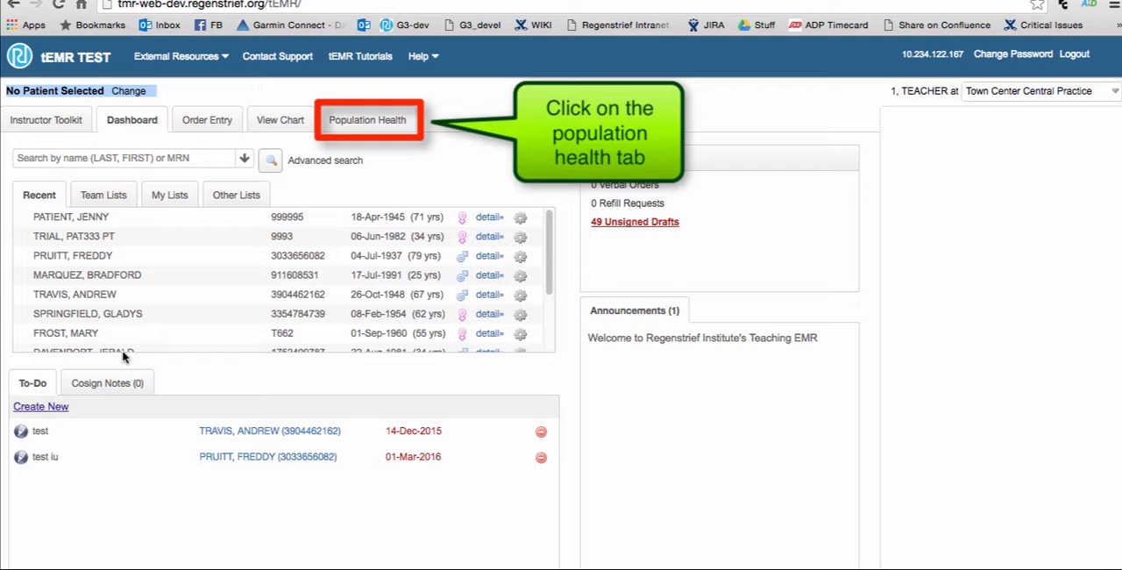
mouse_move(350, 129)
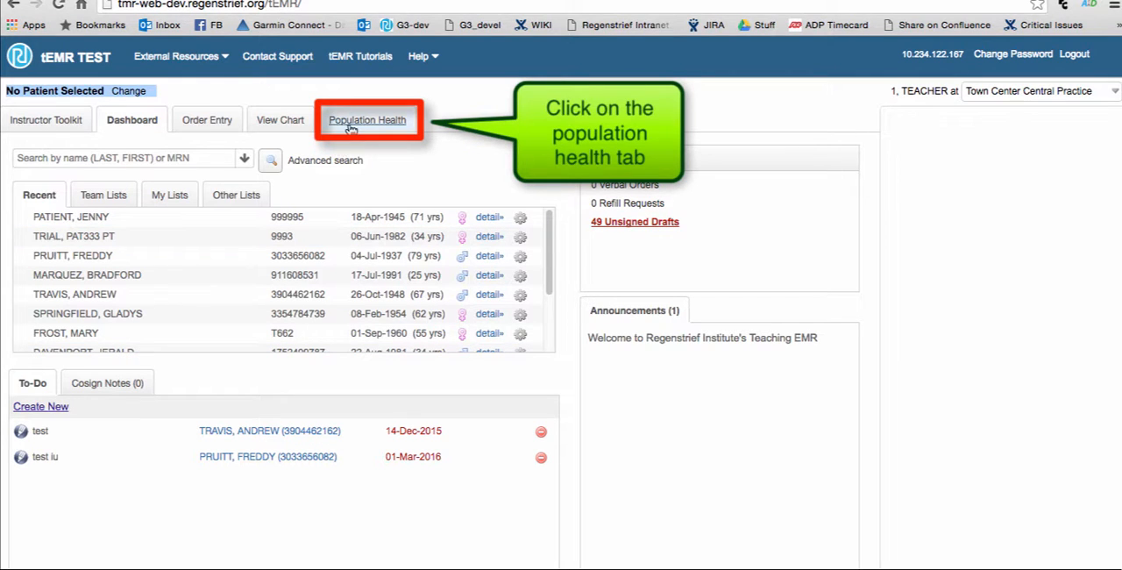
Show the Population Health saved queries for diabetes, smokers and a test population
left_click(367, 120)
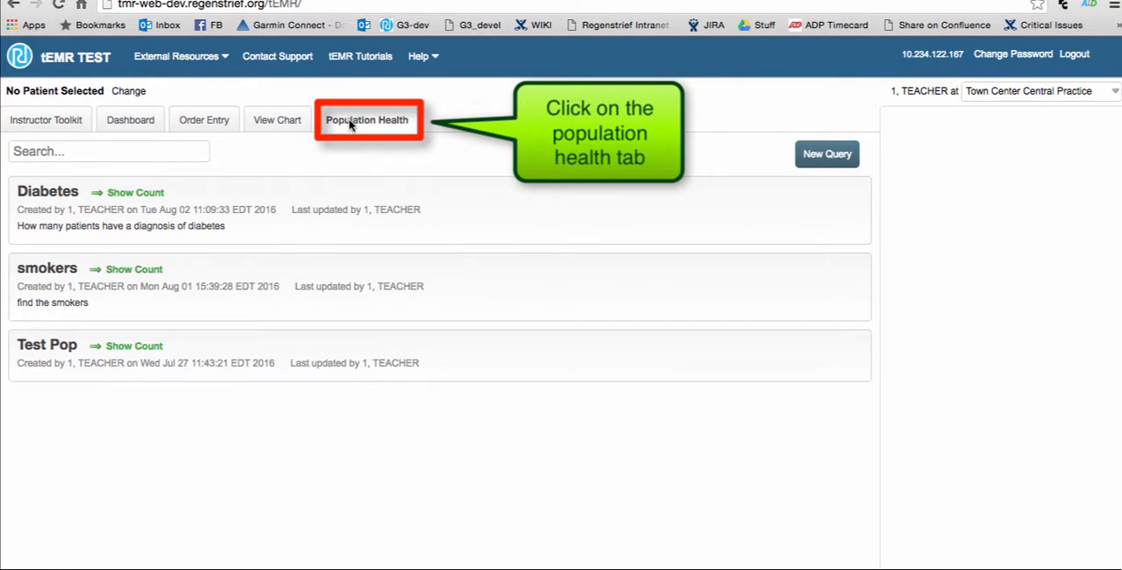
left_click(367, 120)
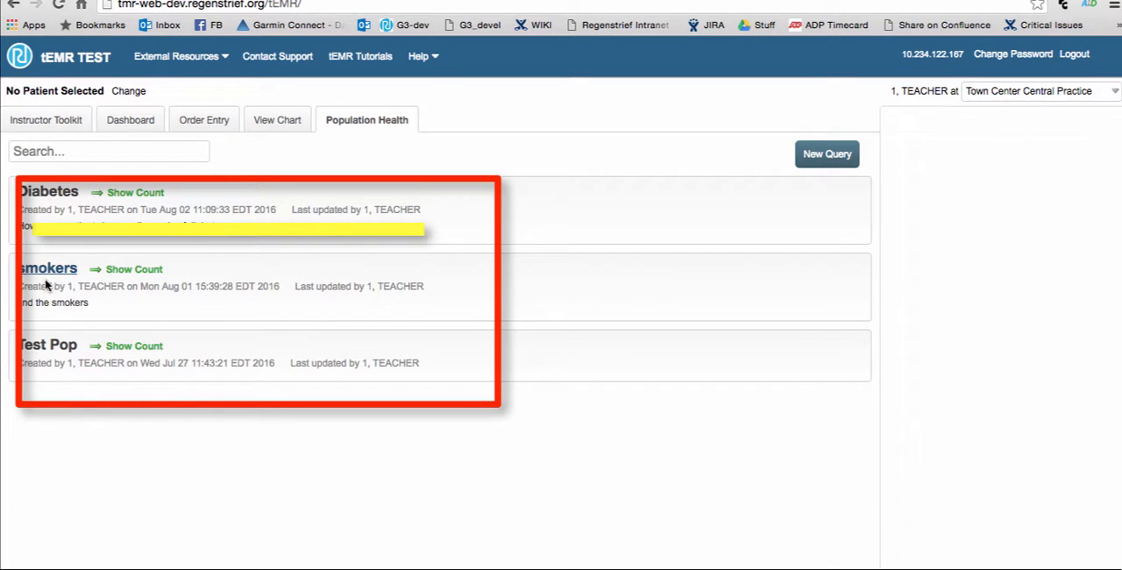
mouse_move(44, 350)
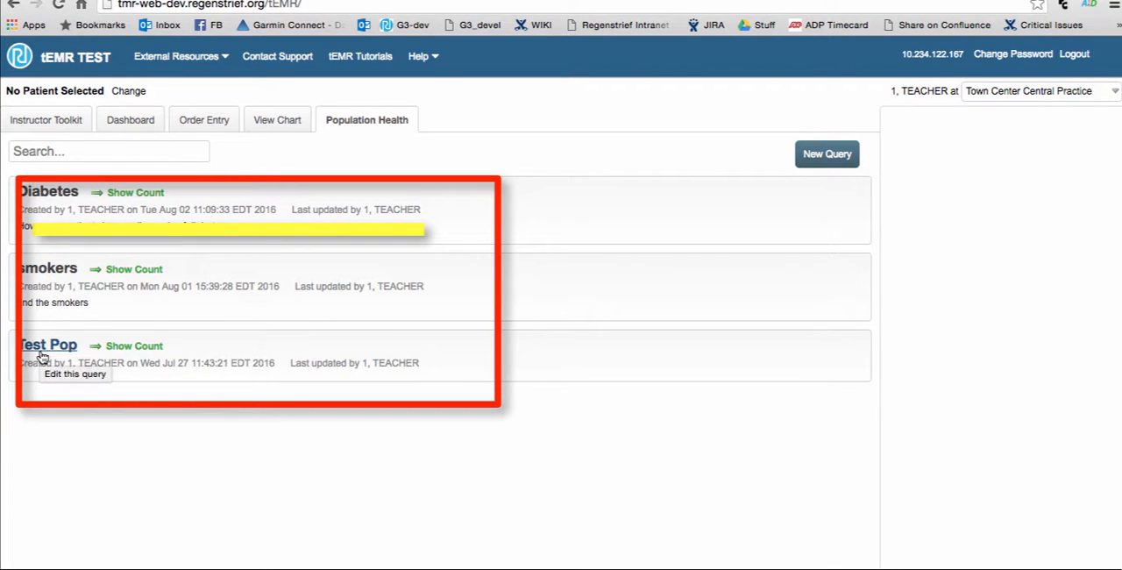
mouse_move(166, 222)
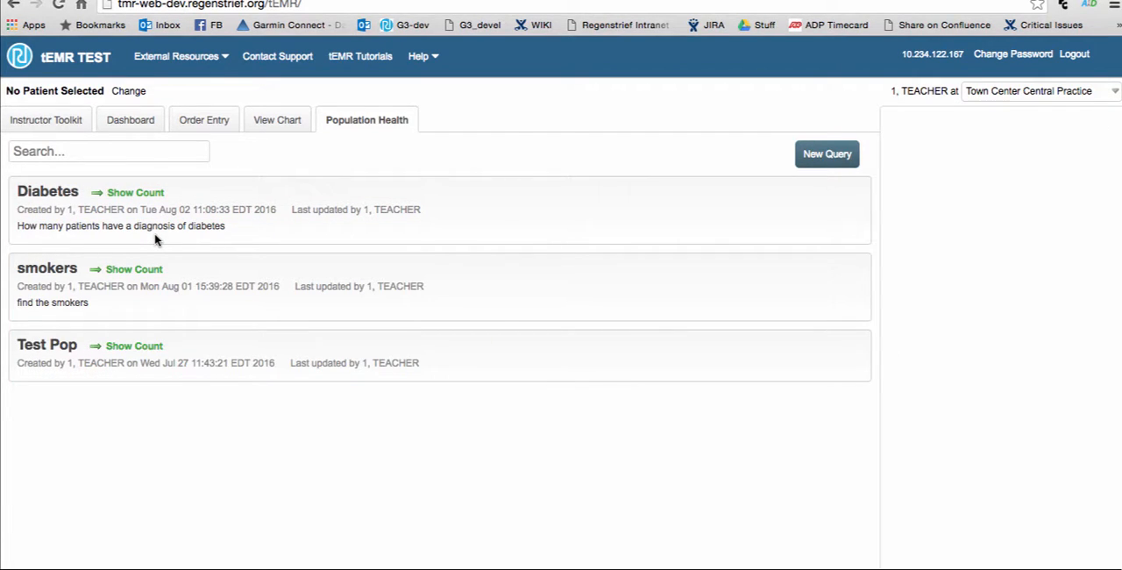
mouse_move(135, 196)
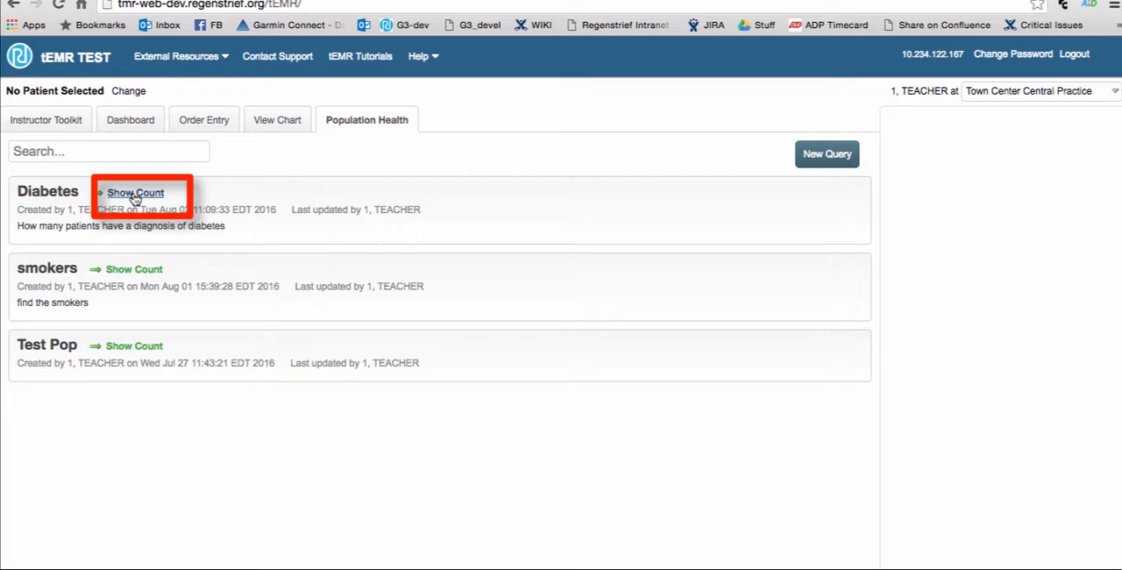
mouse_move(135, 196)
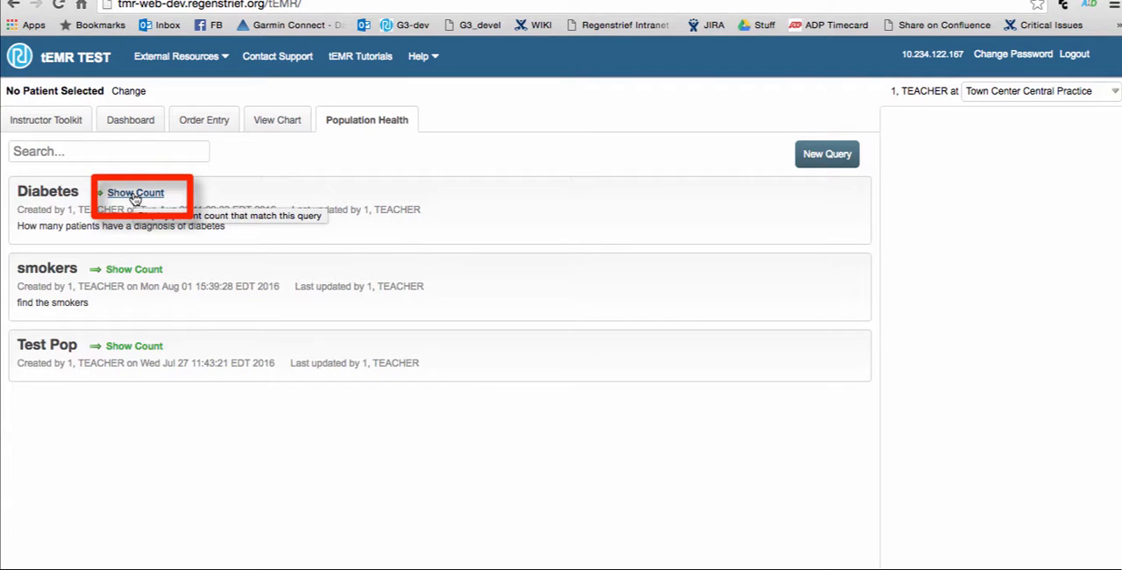
left_click(135, 192)
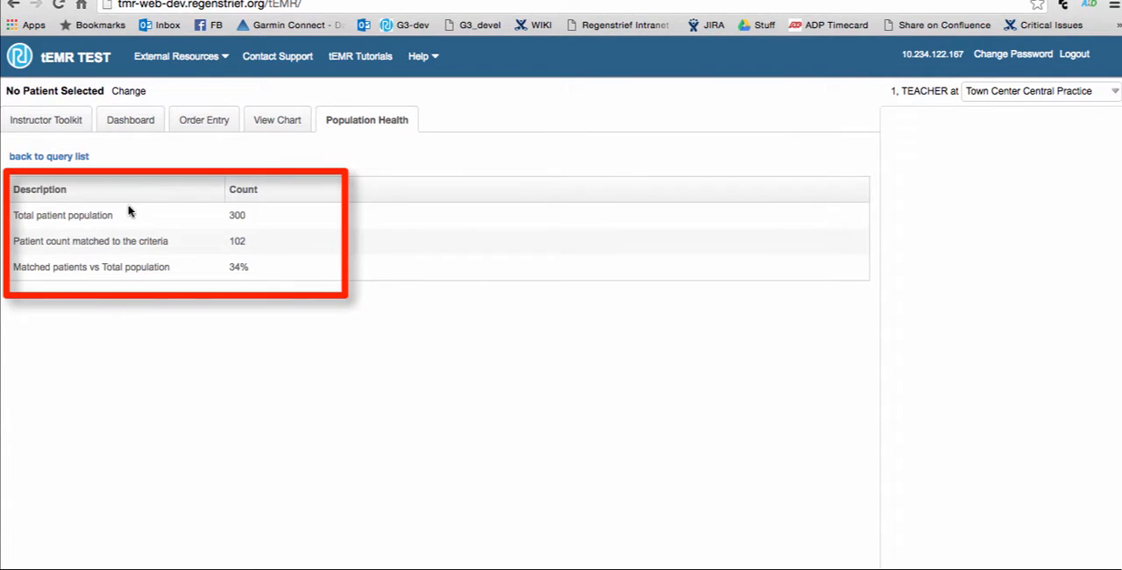
mouse_move(109, 347)
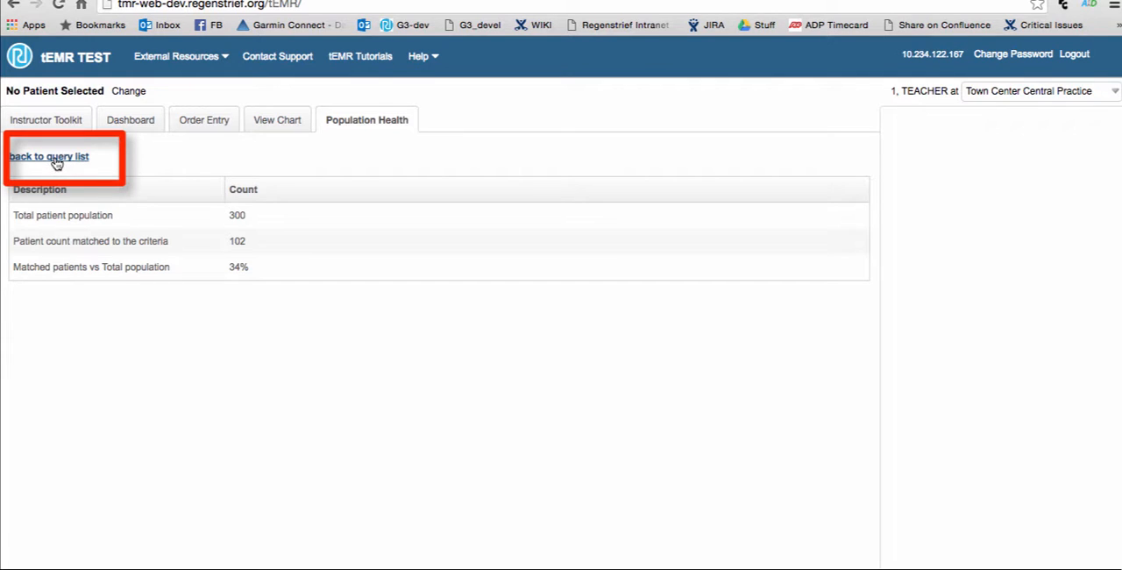
left_click(48, 157)
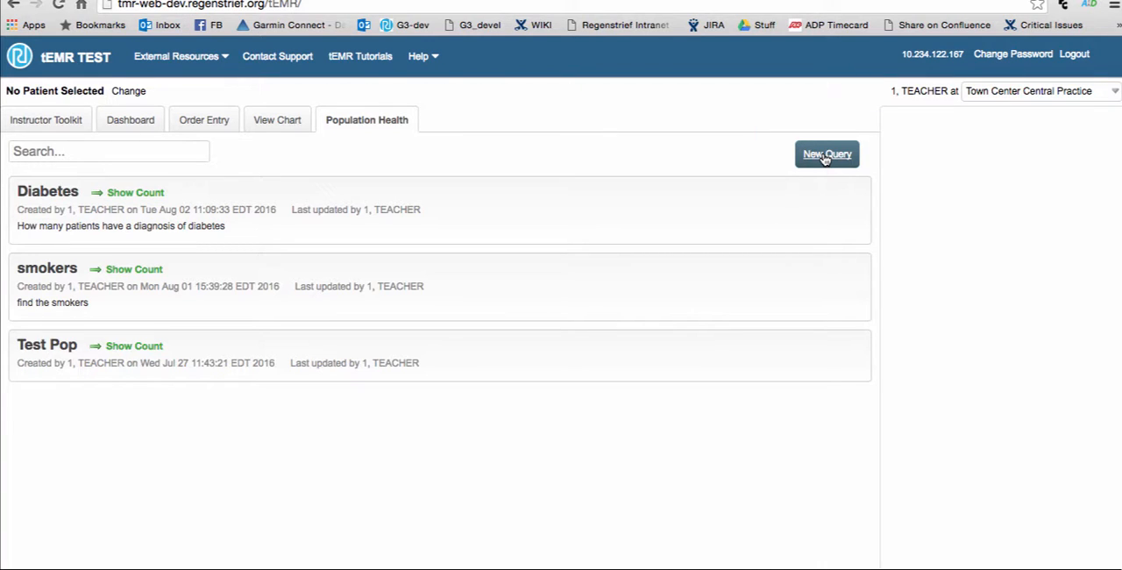
Create a query named 'CHF' described as 'How many patients present with chf'
left_click(827, 154)
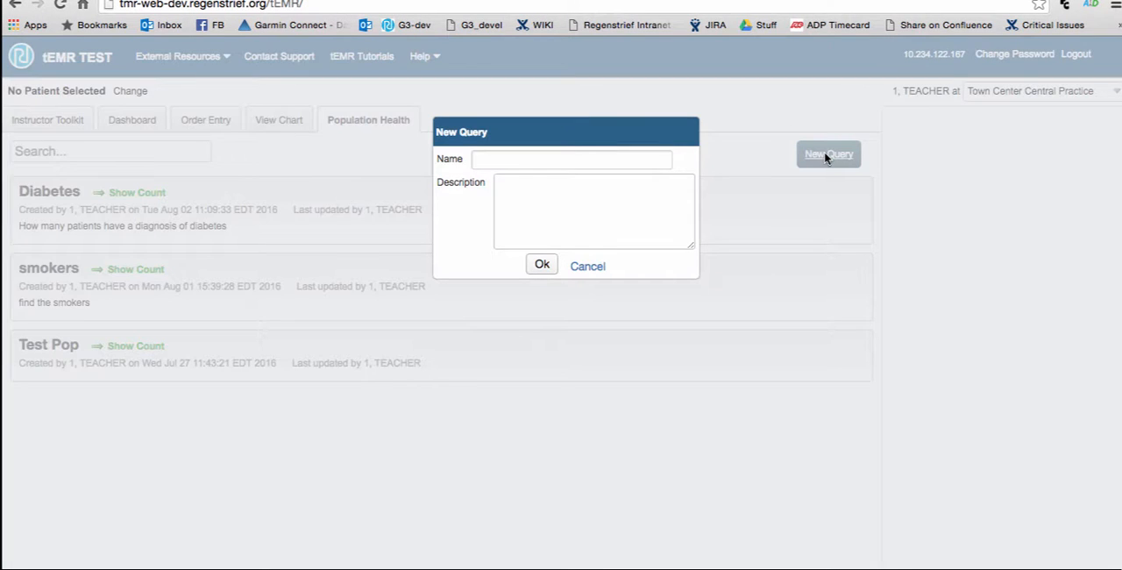
type("C")
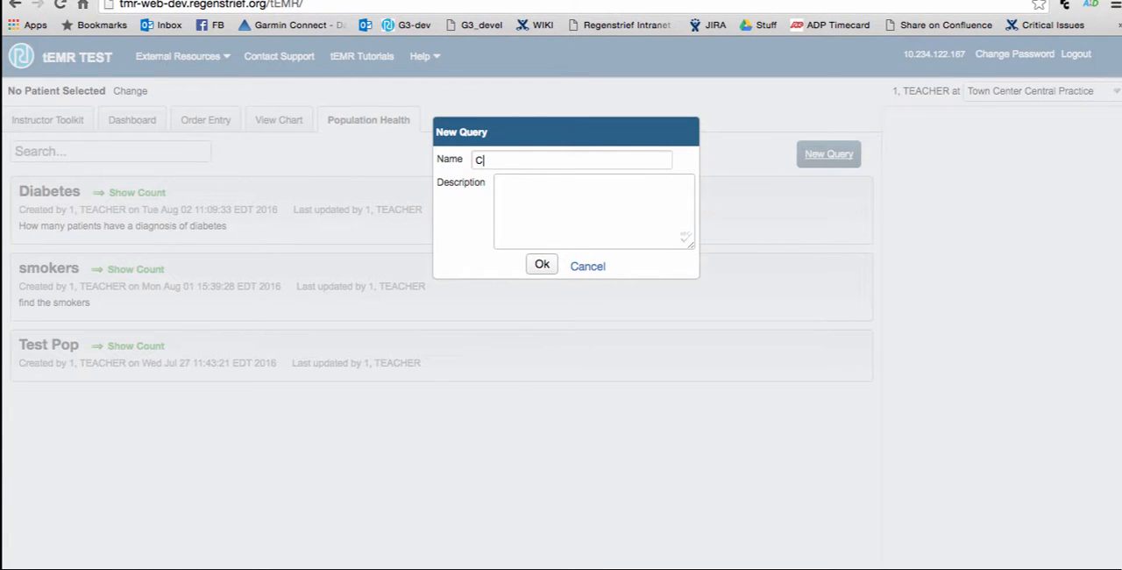
type("HF")
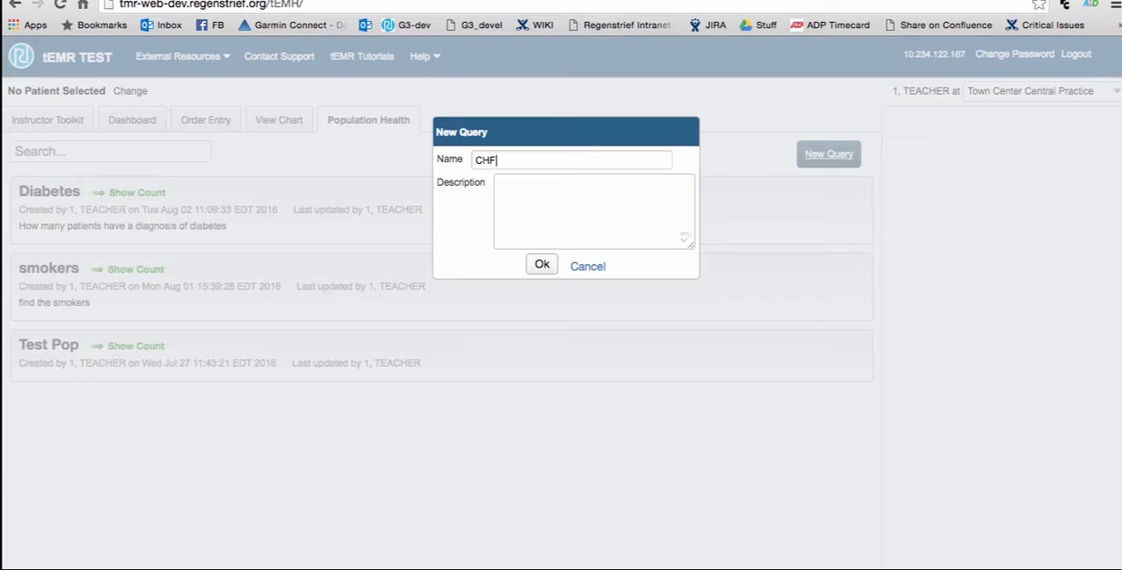
left_click(593, 210)
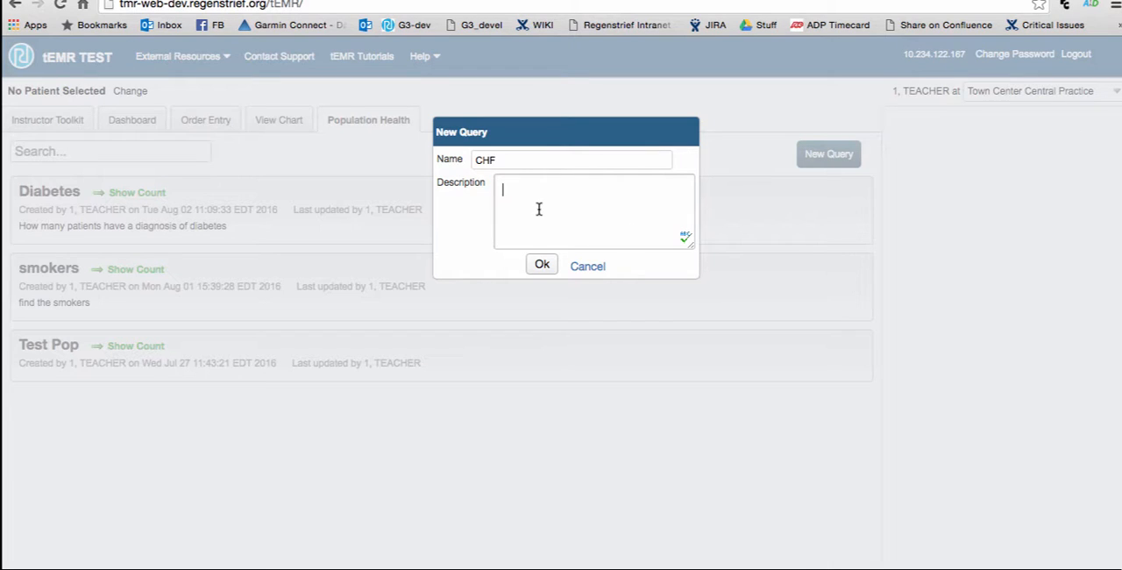
type("HOw many pati")
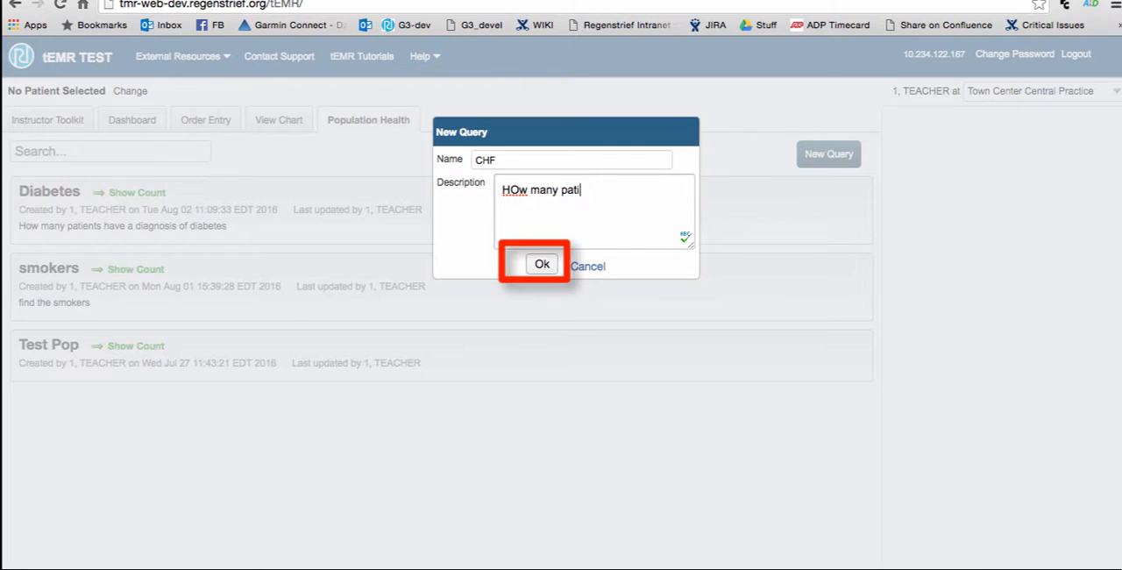
type("ents prese")
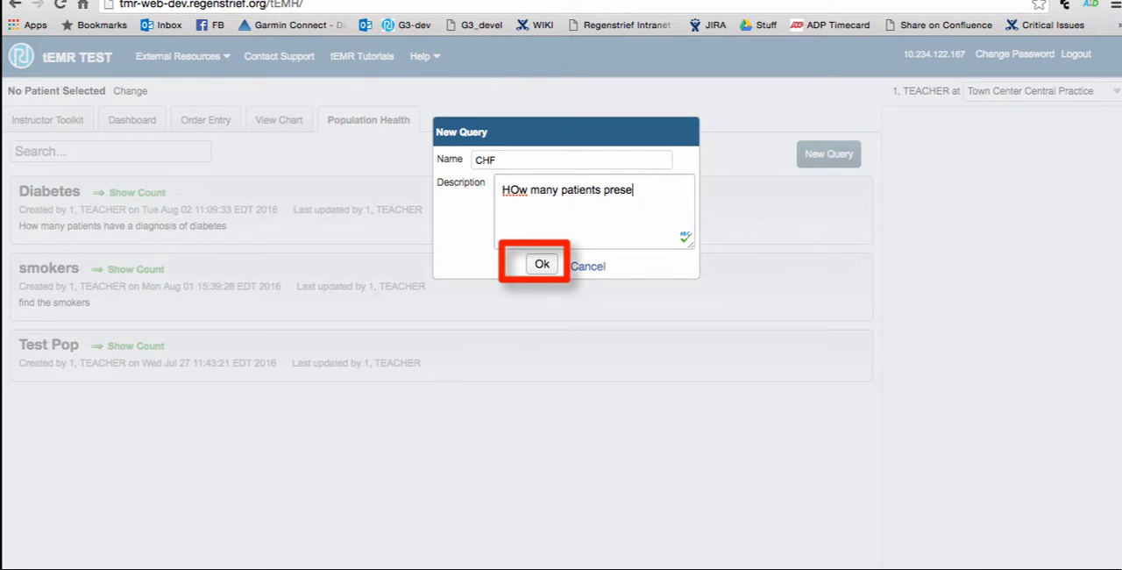
type("nt with ch")
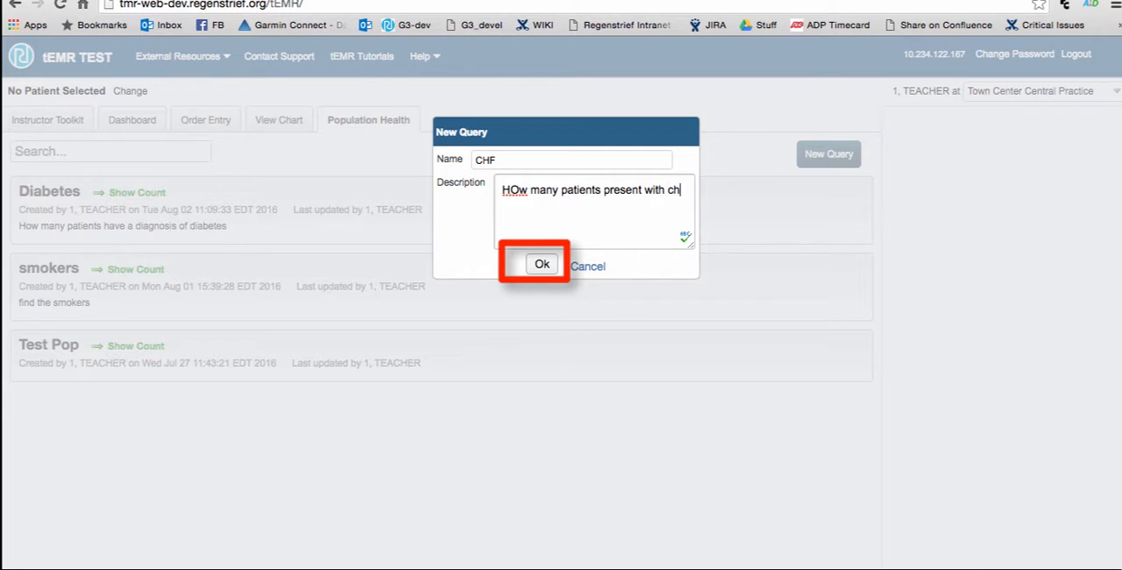
left_click(541, 264)
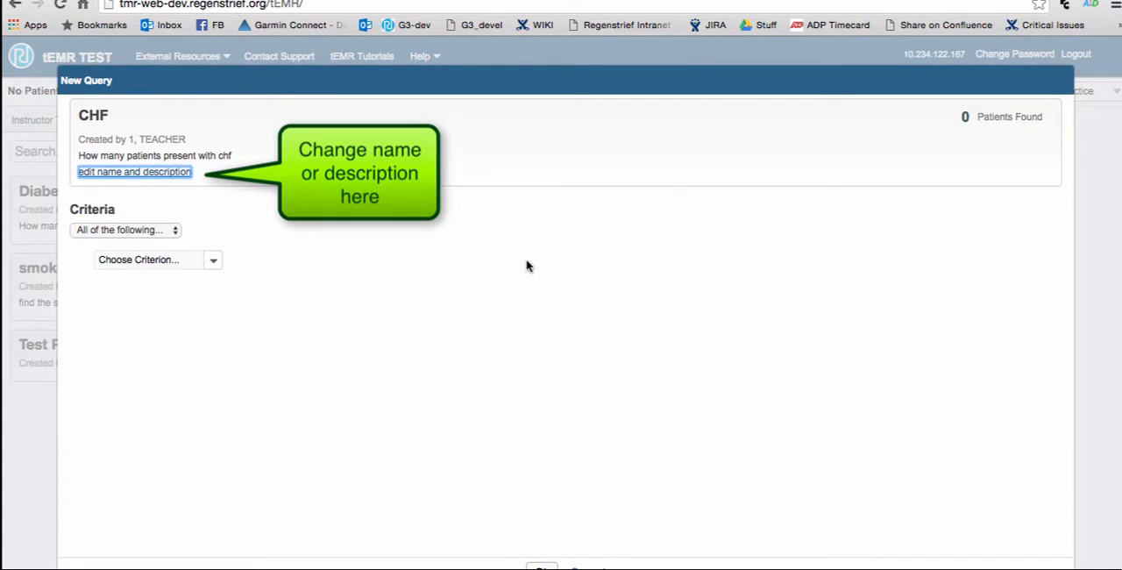
mouse_move(176, 186)
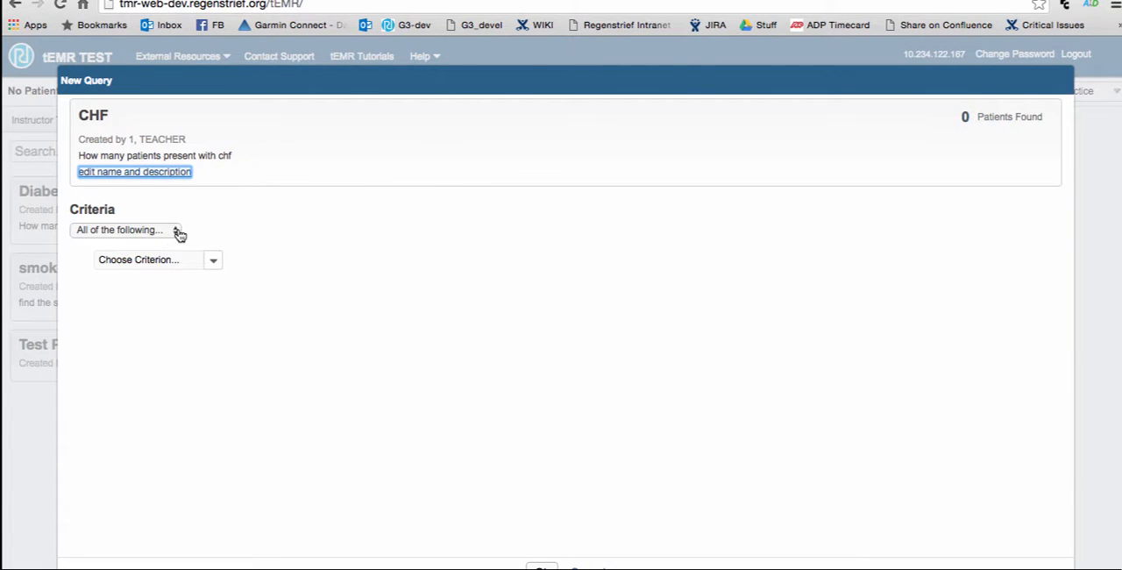
Adjust the all/any criteria matching option for the CHF query
left_click(130, 230)
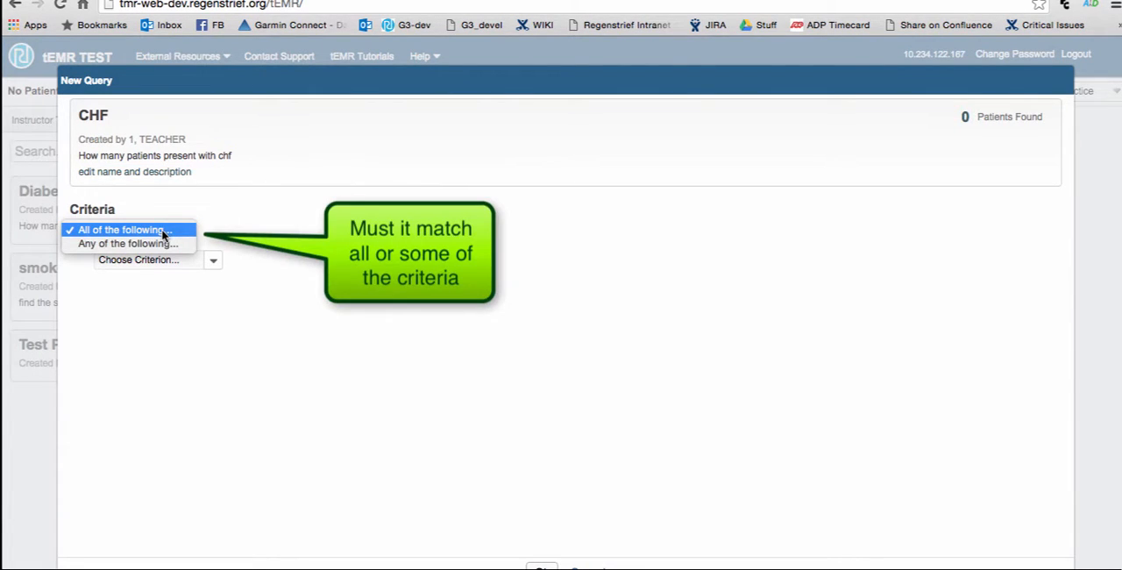
left_click(127, 229)
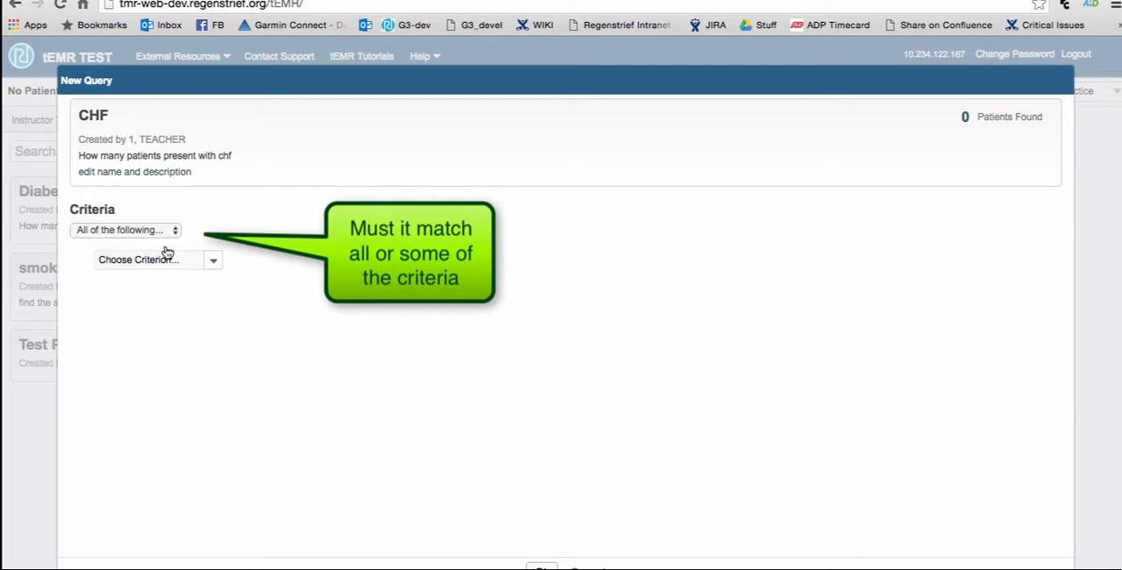
left_click(126, 230)
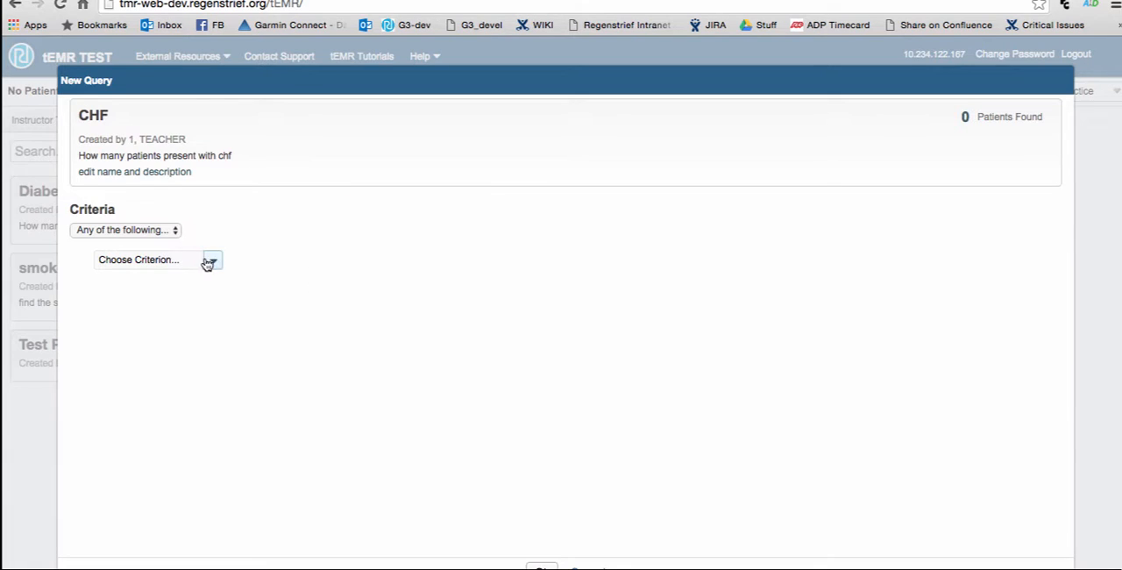
Add a Patient Gender criterion set to Male, finding 126 patients, and begin another
left_click(213, 259)
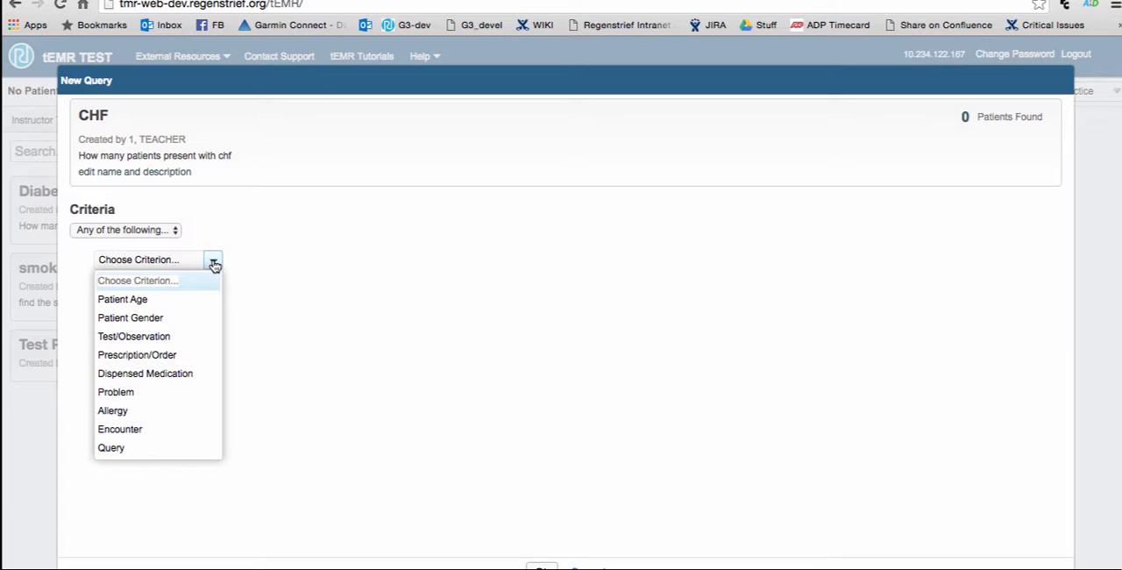
mouse_move(156, 317)
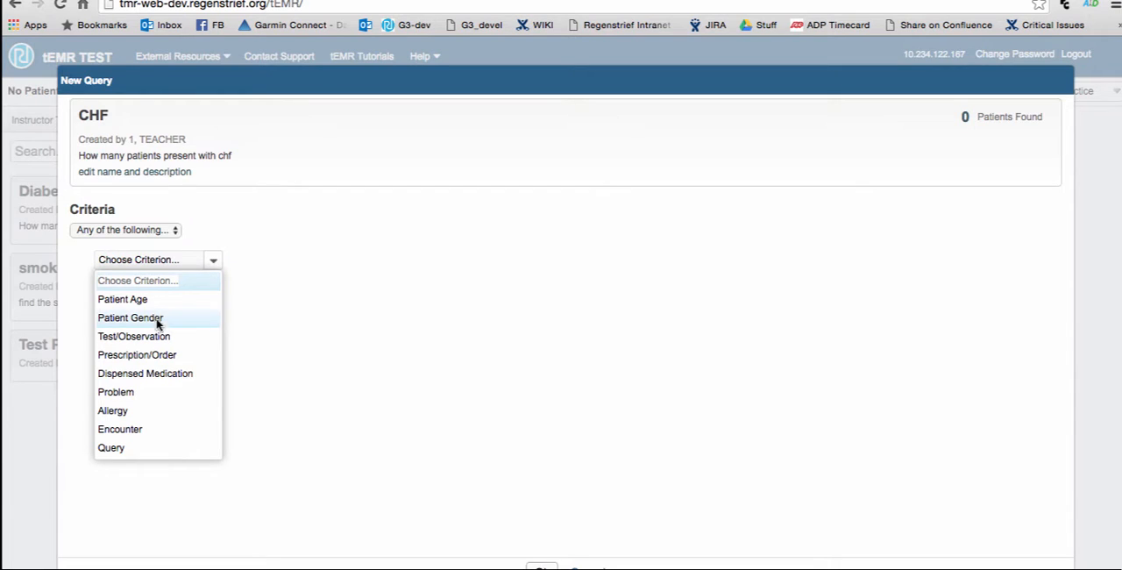
left_click(130, 317)
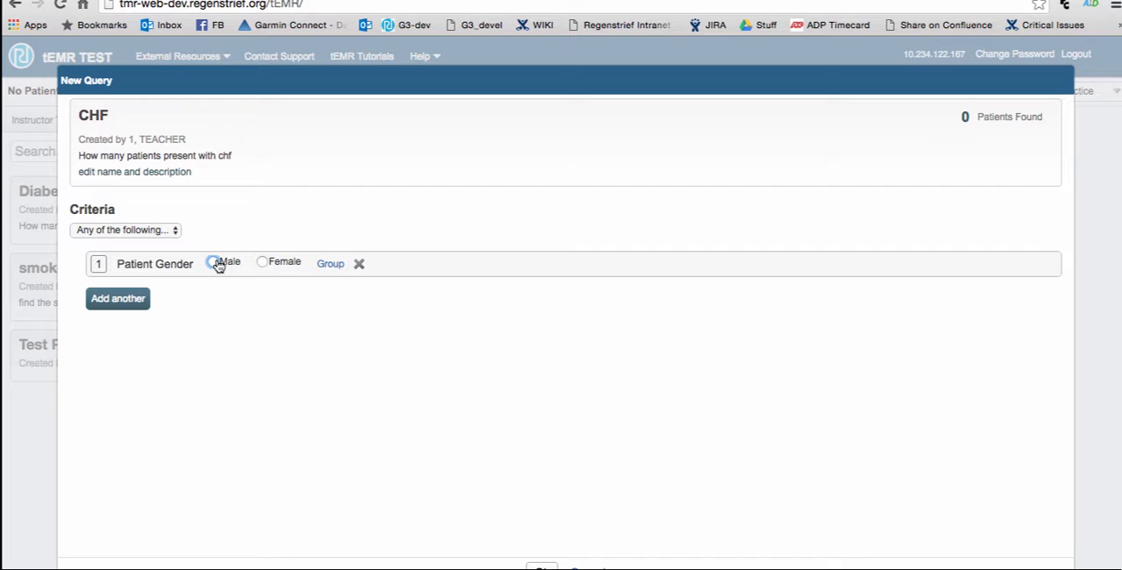
left_click(213, 261)
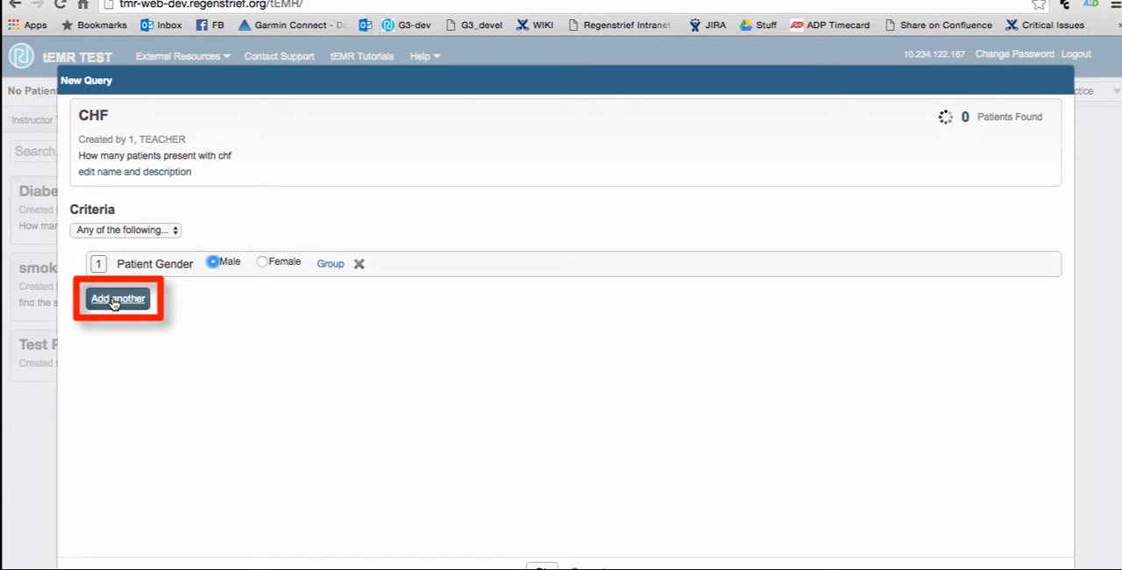
left_click(117, 298)
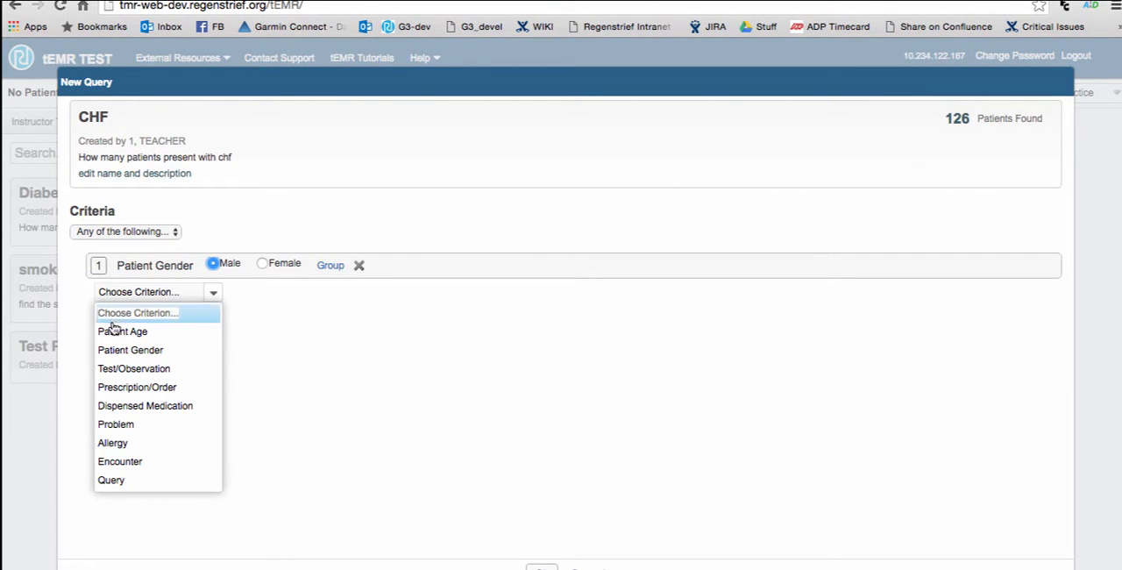
mouse_move(105, 389)
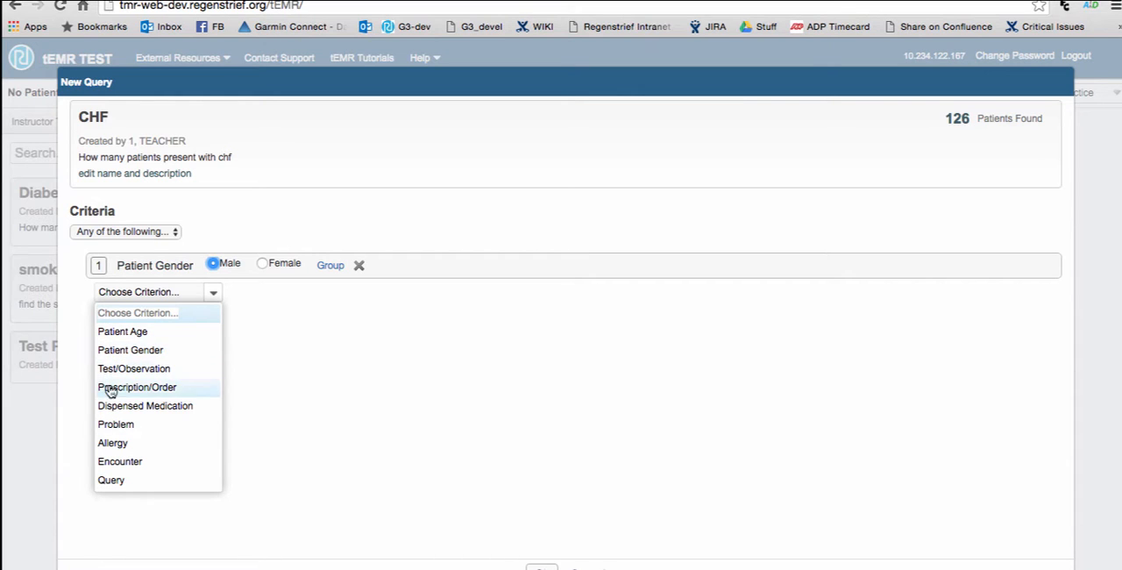
Add a Problem criterion for CHF [RI:365], raising the count to 153, and begin another
left_click(115, 424)
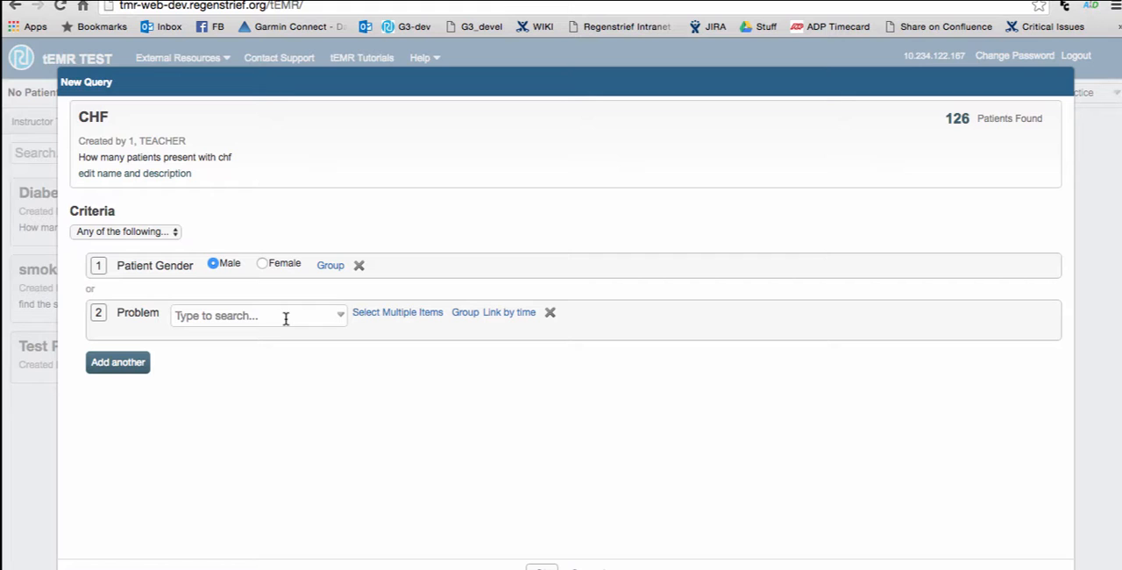
type("chf")
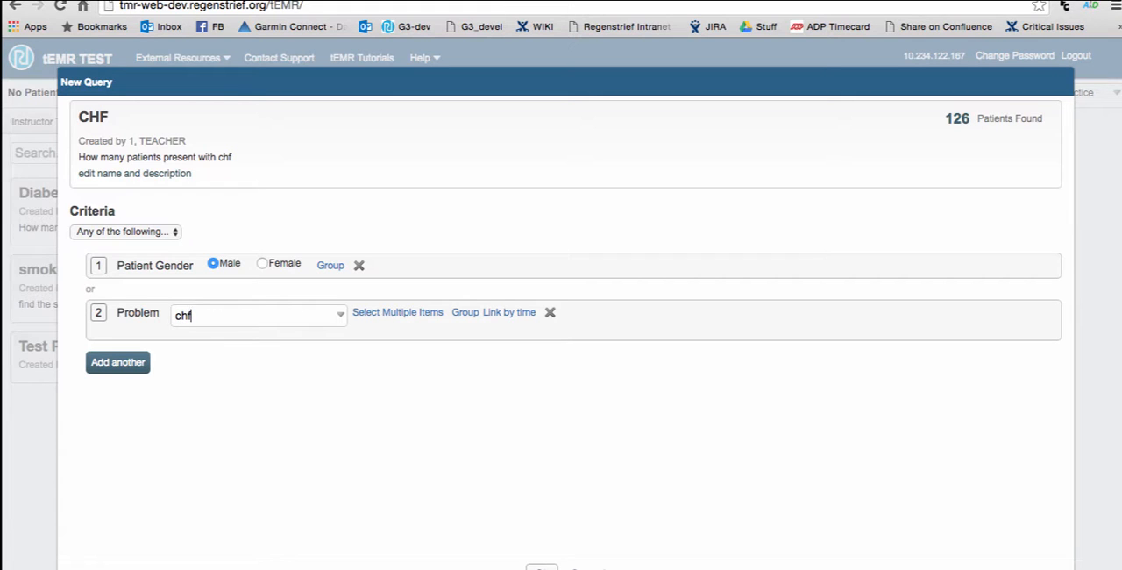
left_click(259, 314)
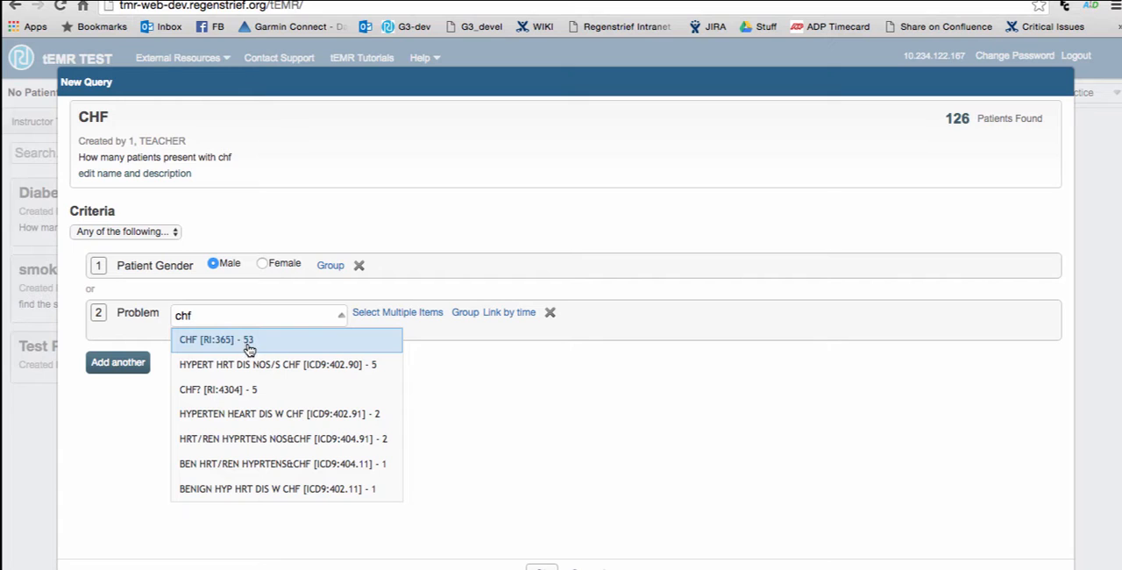
mouse_move(220, 345)
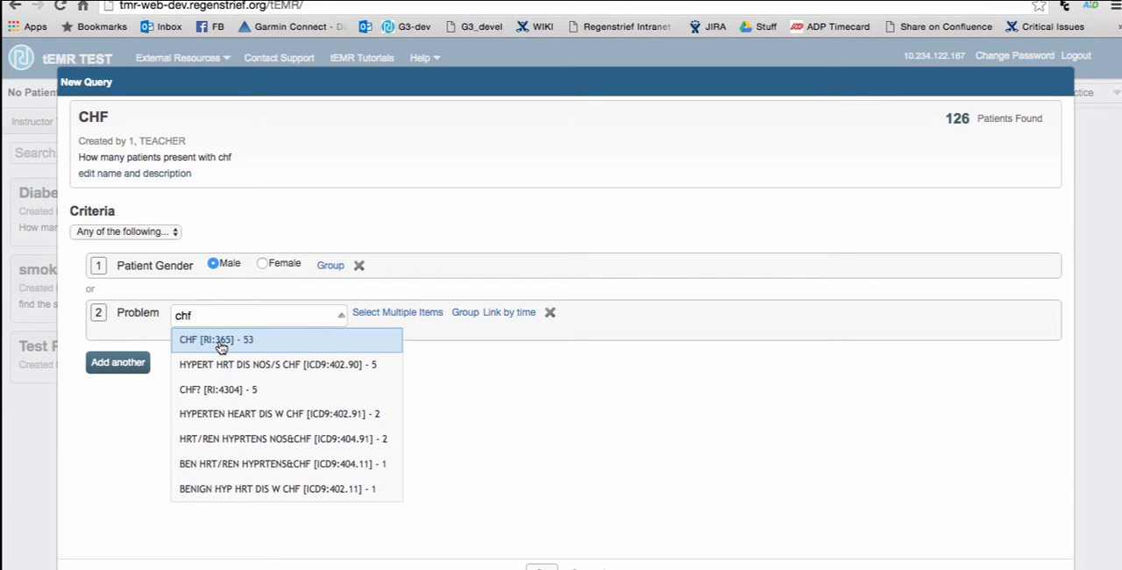
left_click(216, 339)
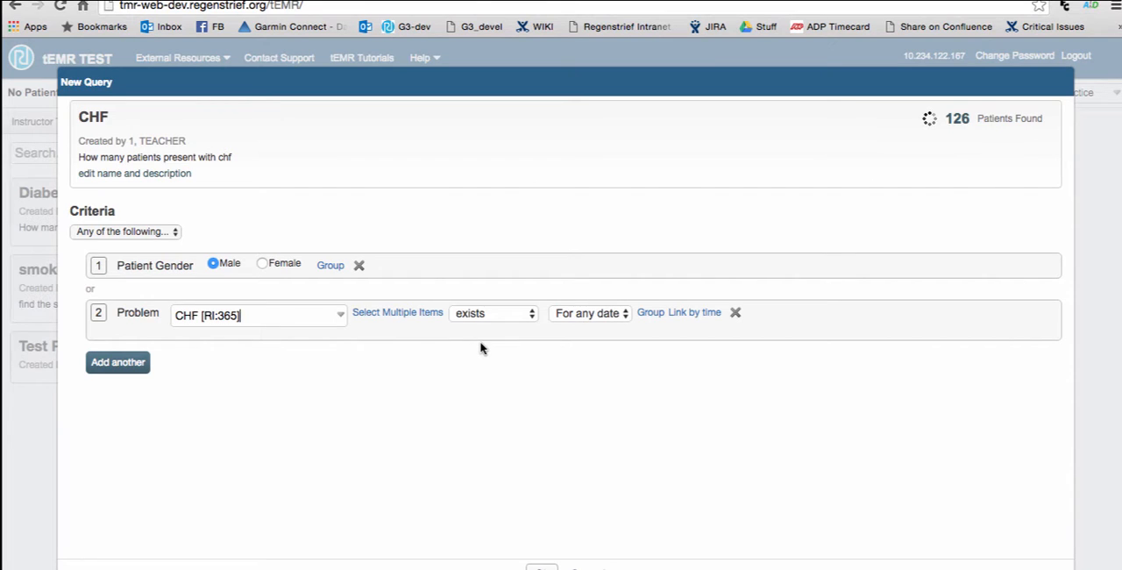
left_click(117, 362)
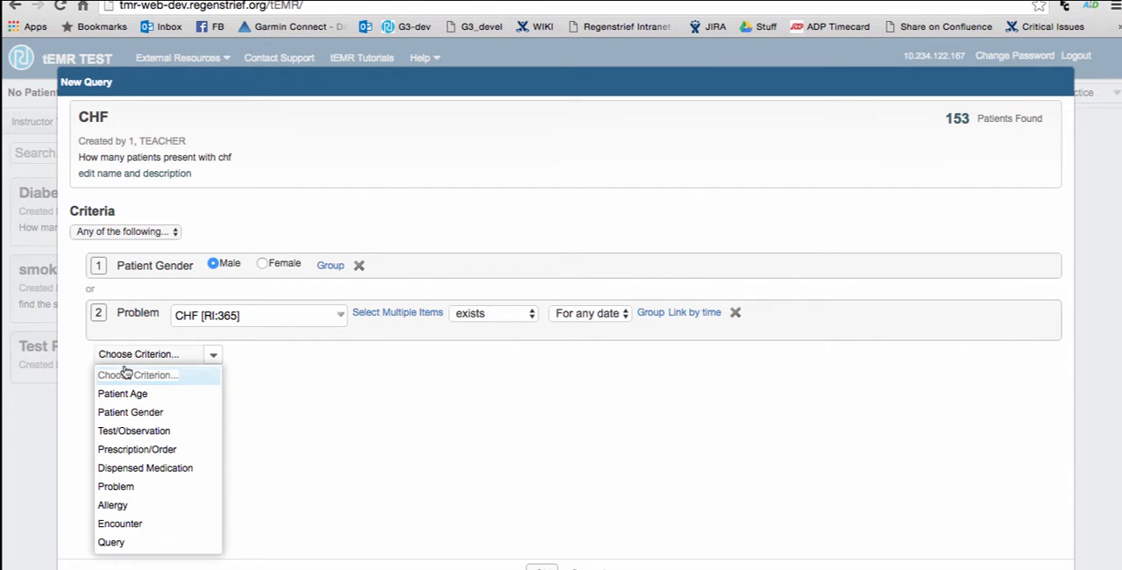
mouse_move(136, 488)
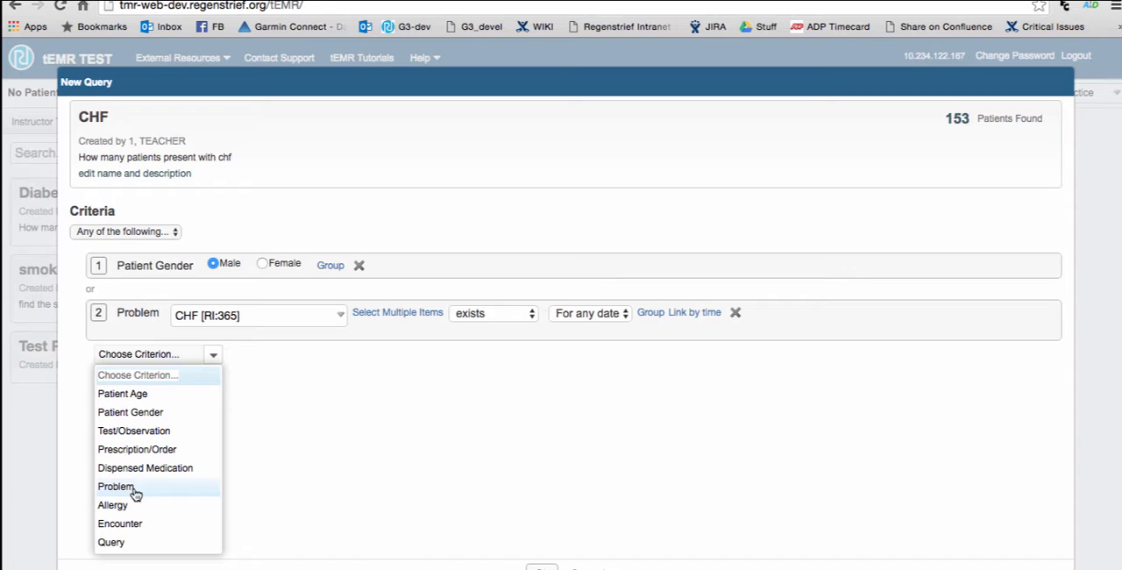
Add a Problem criterion for CHF? [RI:4304], bringing the count to 155 patients
left_click(115, 486)
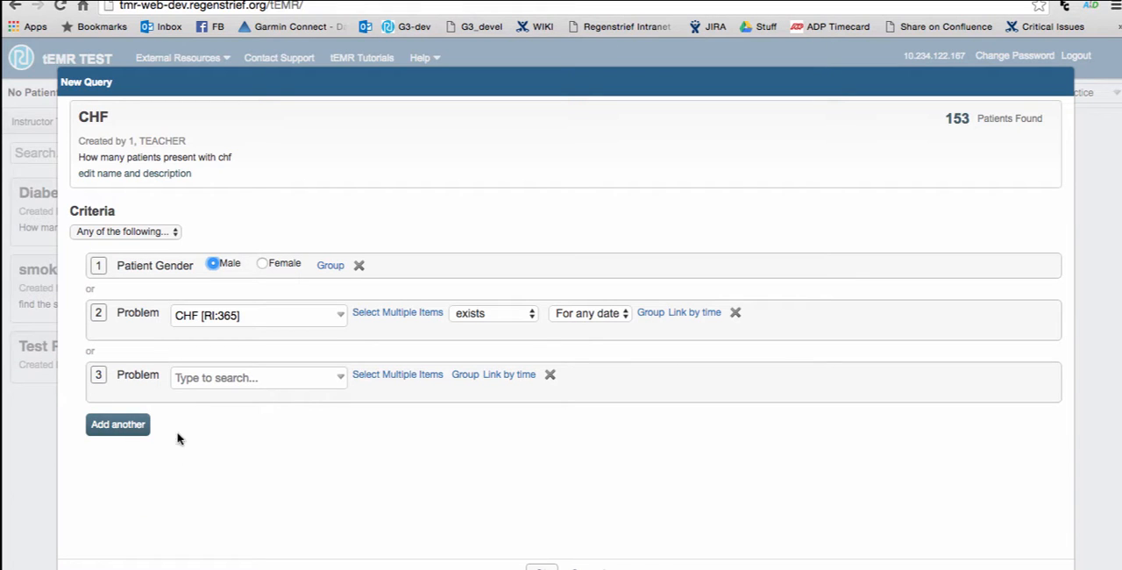
type("chf")
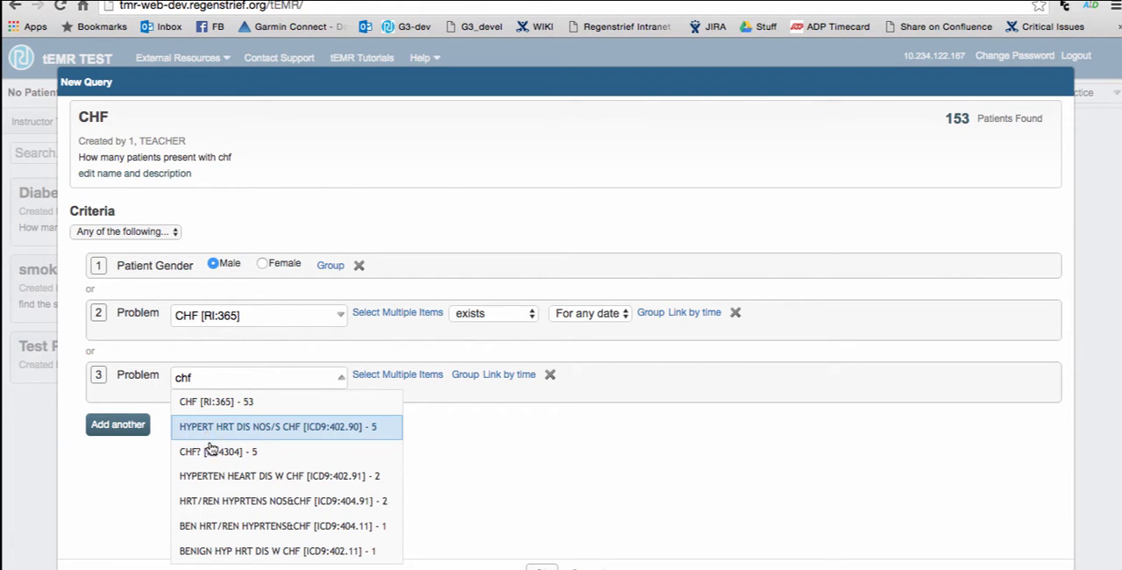
mouse_move(205, 452)
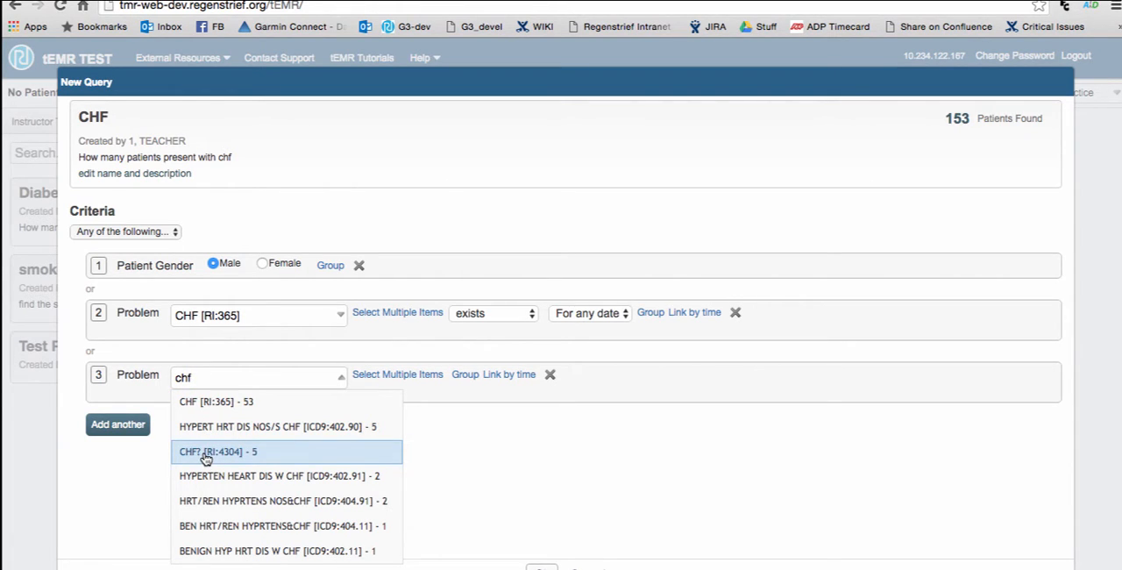
left_click(211, 452)
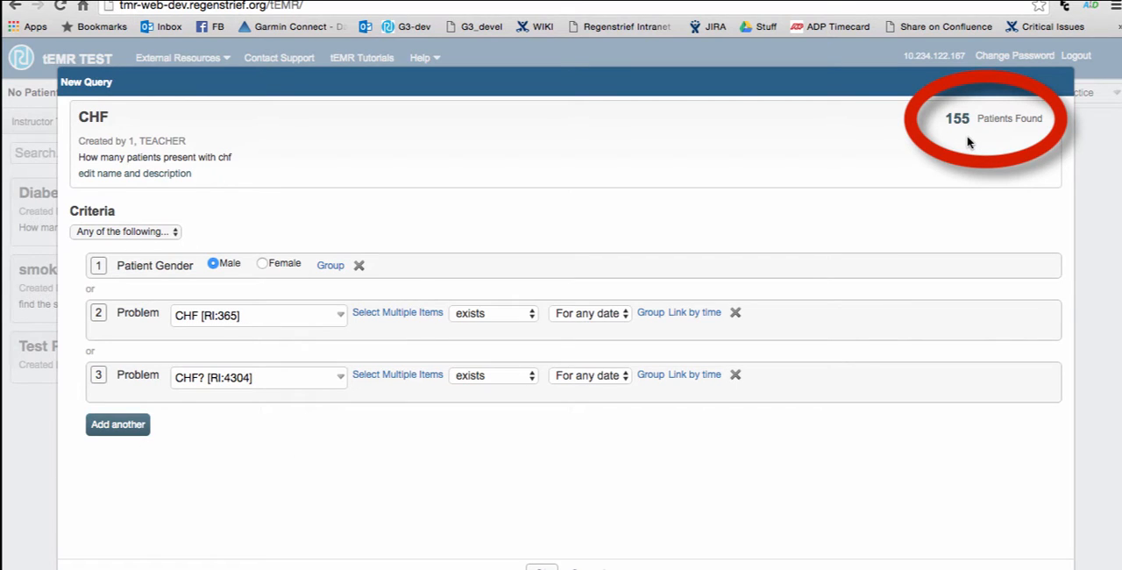
mouse_move(551, 444)
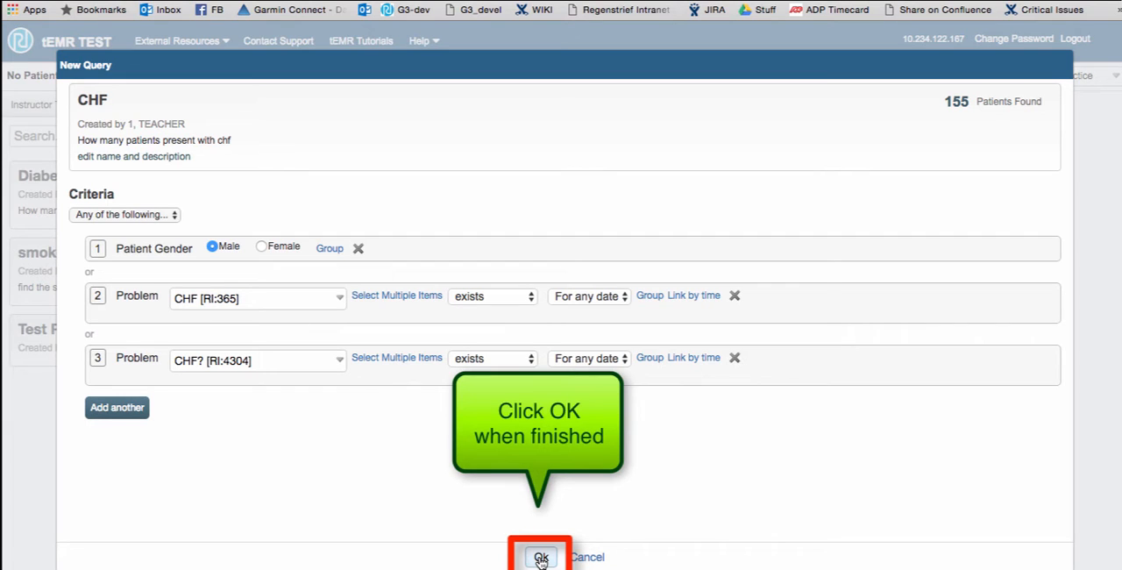
Save the CHF query and view results: 155 of 300 patients, 51%
left_click(546, 556)
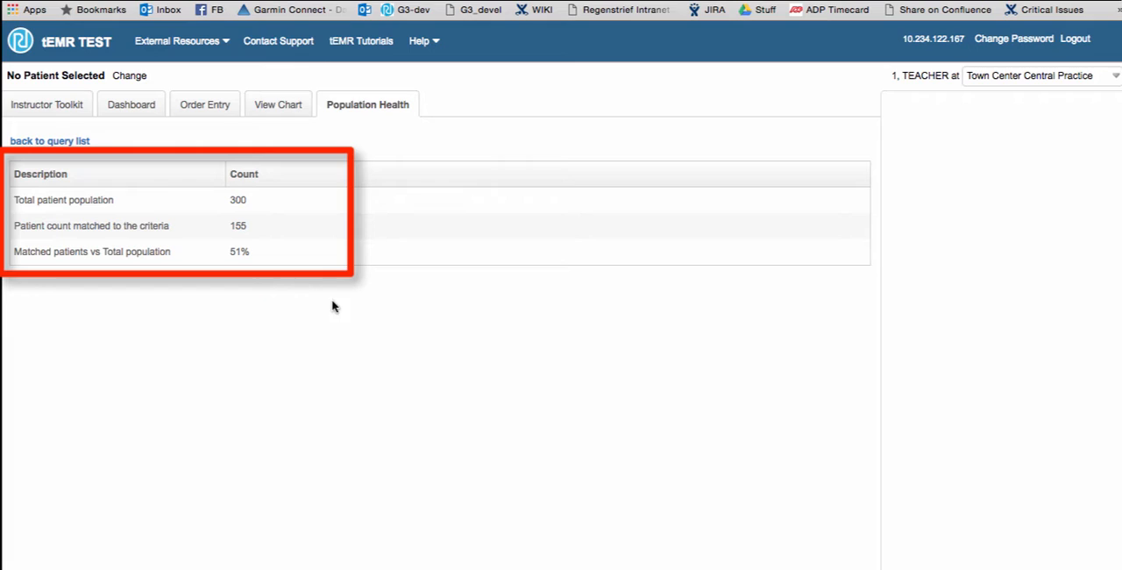
mouse_move(253, 234)
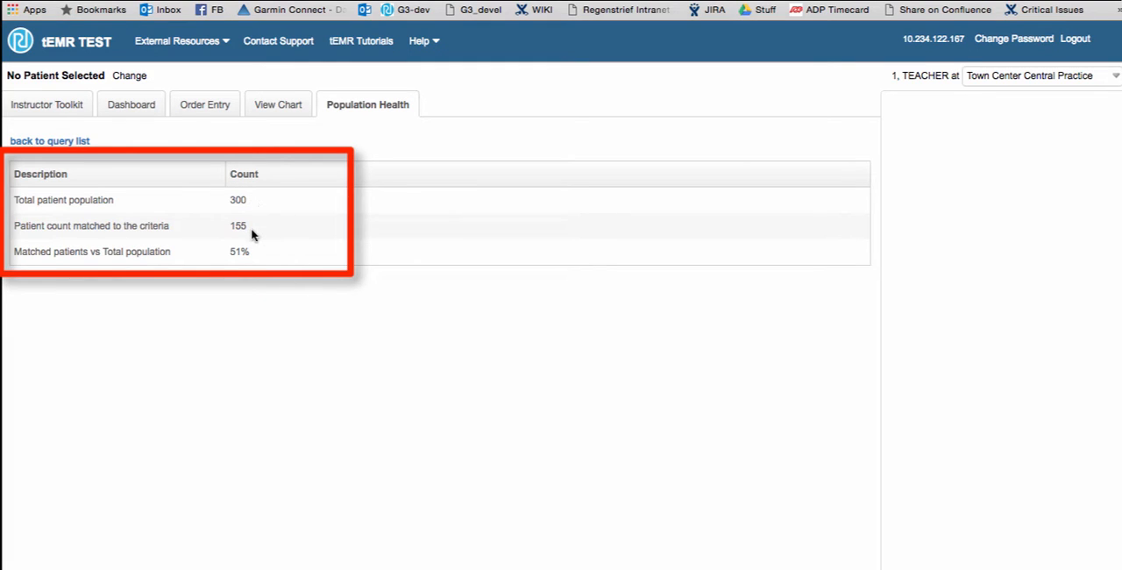